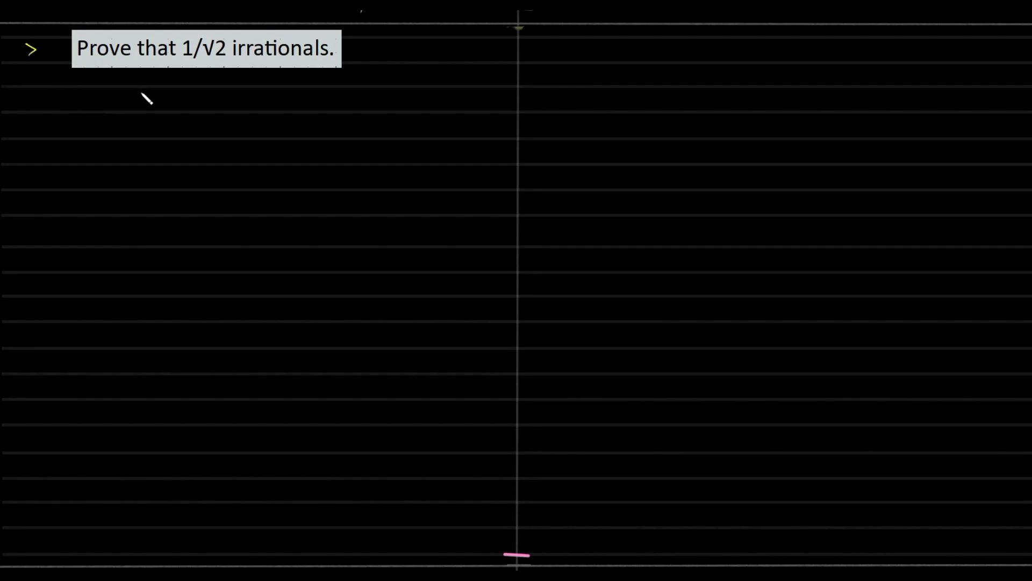
pyautogui.moveTo(103, 201)
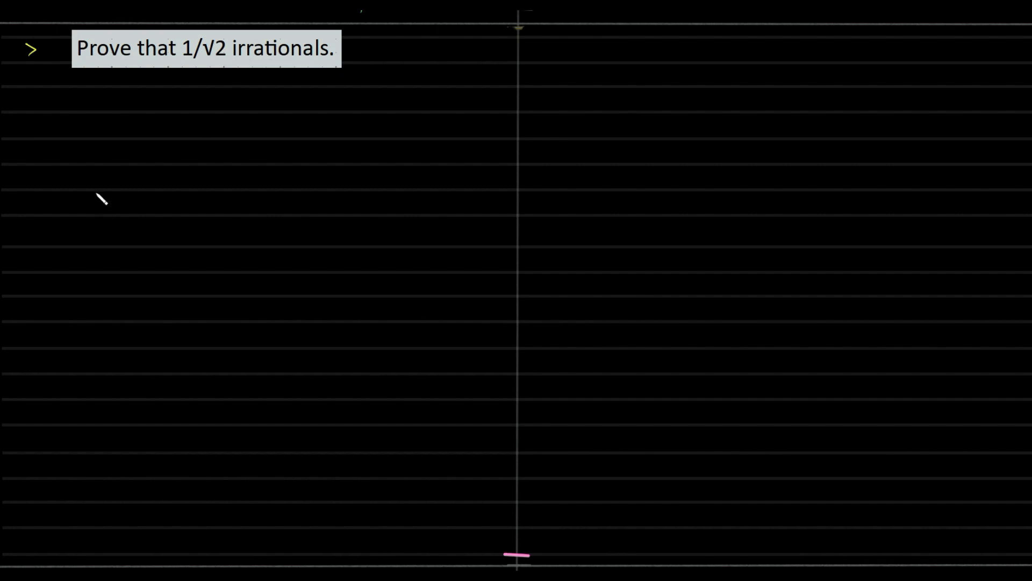
pyautogui.moveTo(28, 102)
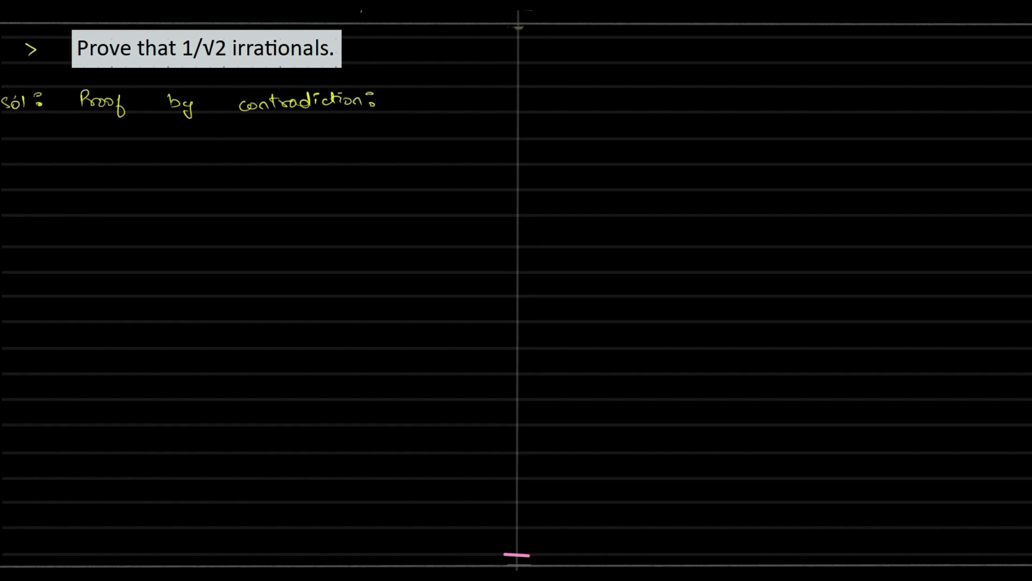
# - Write in pink "lets assume 1/√2 to be rational:", then in cyan "∴ 1/√2 = p/q, q ≠ 0"
pyautogui.moveTo(23, 155); pyautogui.dragTo(56, 154)
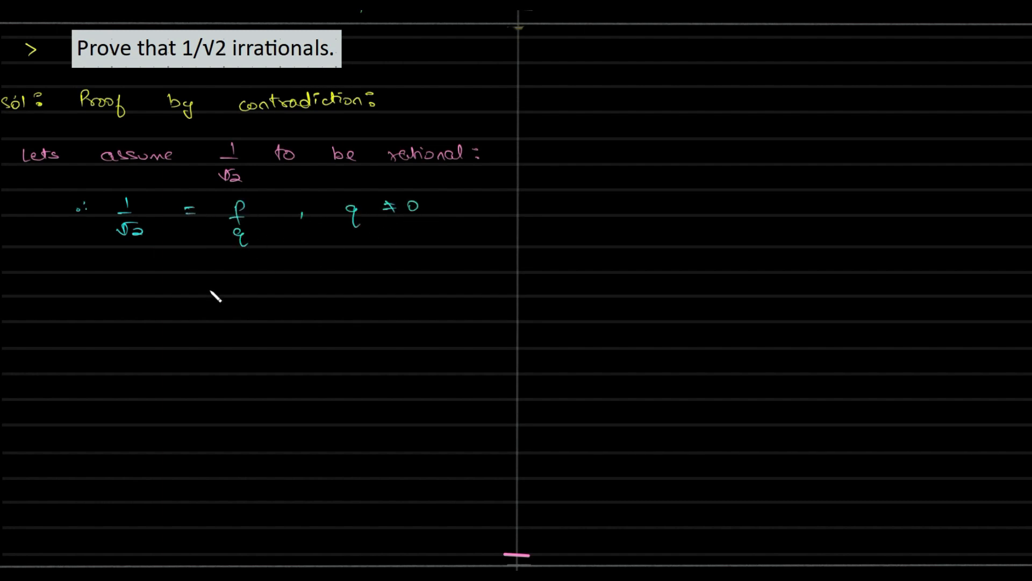
pyautogui.moveTo(211, 290)
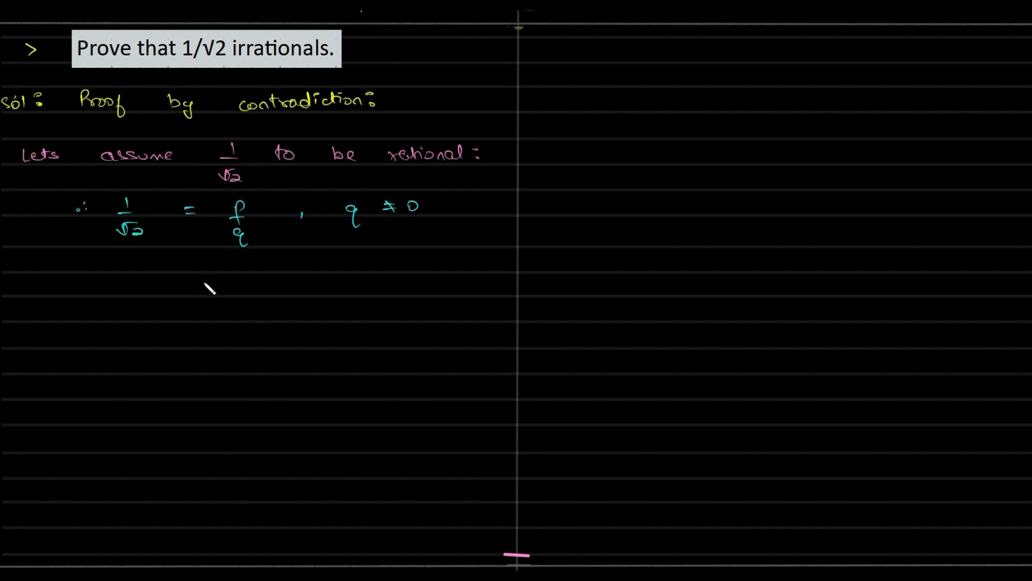
pyautogui.moveTo(210, 288)
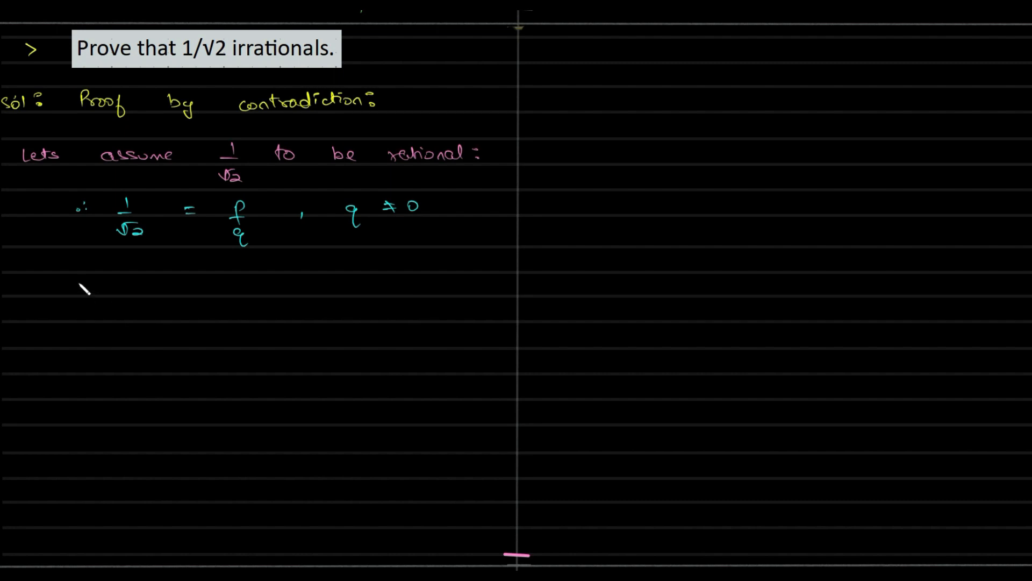
pyautogui.moveTo(122, 297)
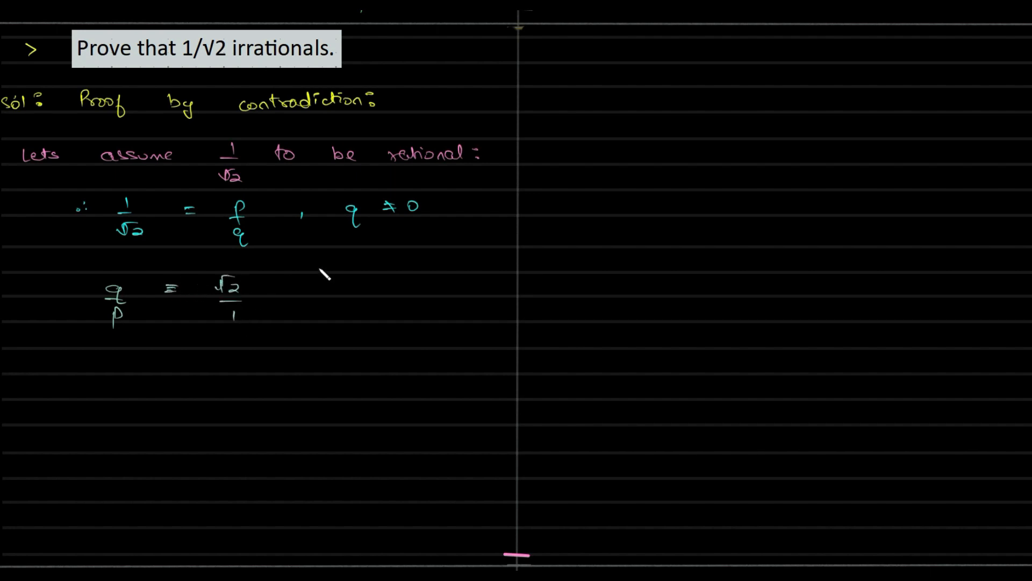
pyautogui.moveTo(69, 257)
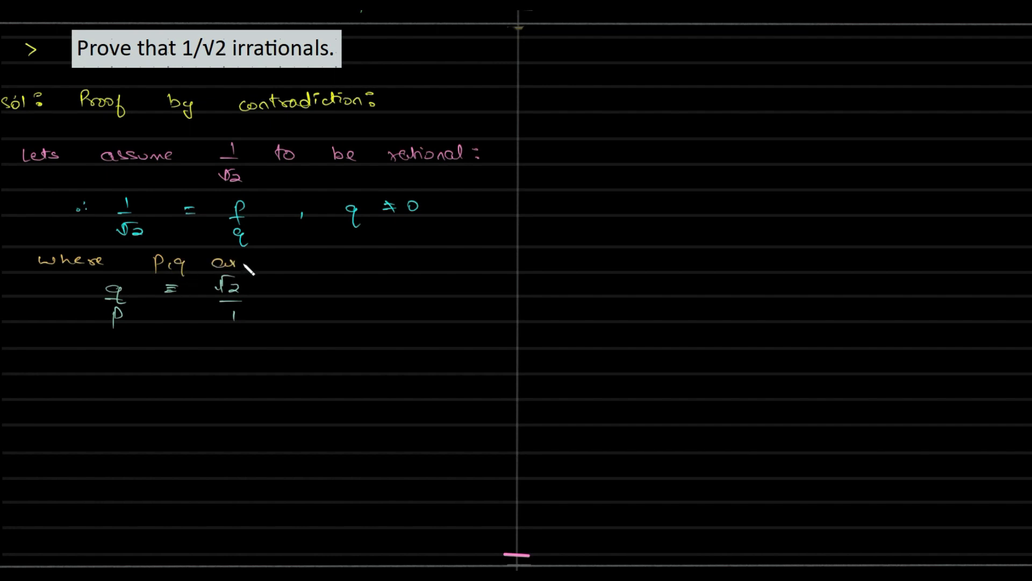
# - Write "q/p = √2/1" in cyan and note in orange "where p,q are coprime & int."
pyautogui.write('copn')
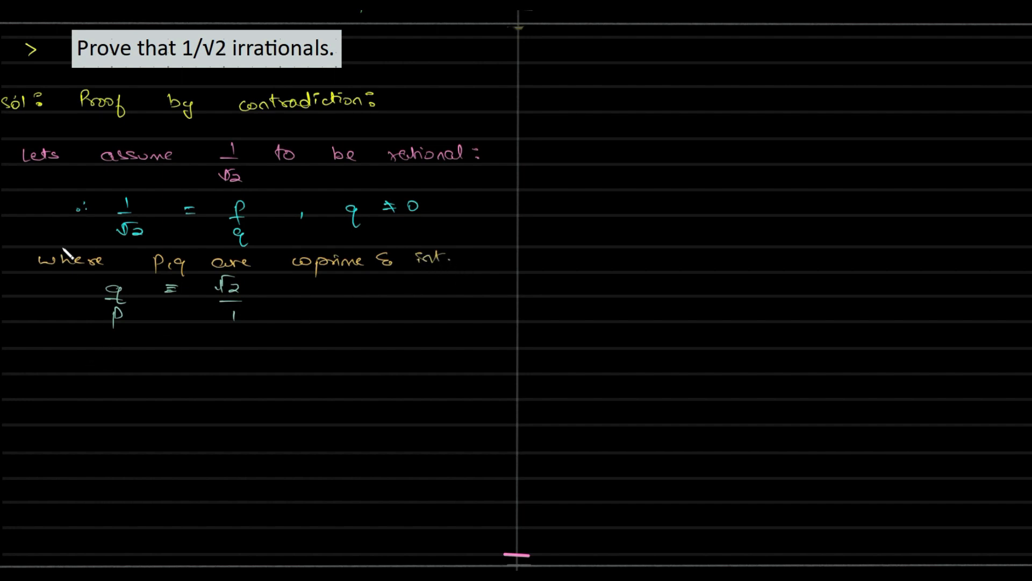
pyautogui.moveTo(286, 378)
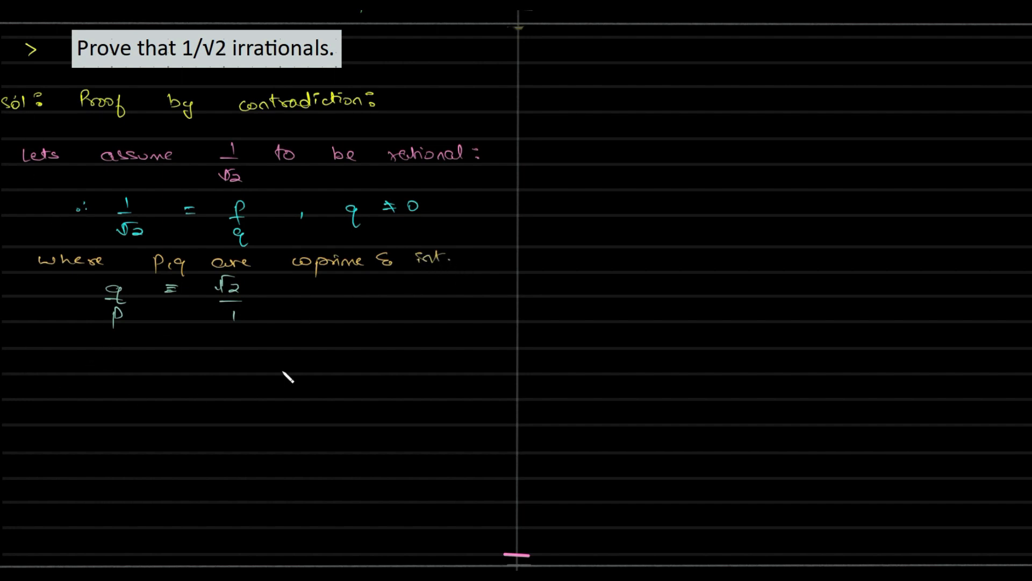
pyautogui.moveTo(62, 369)
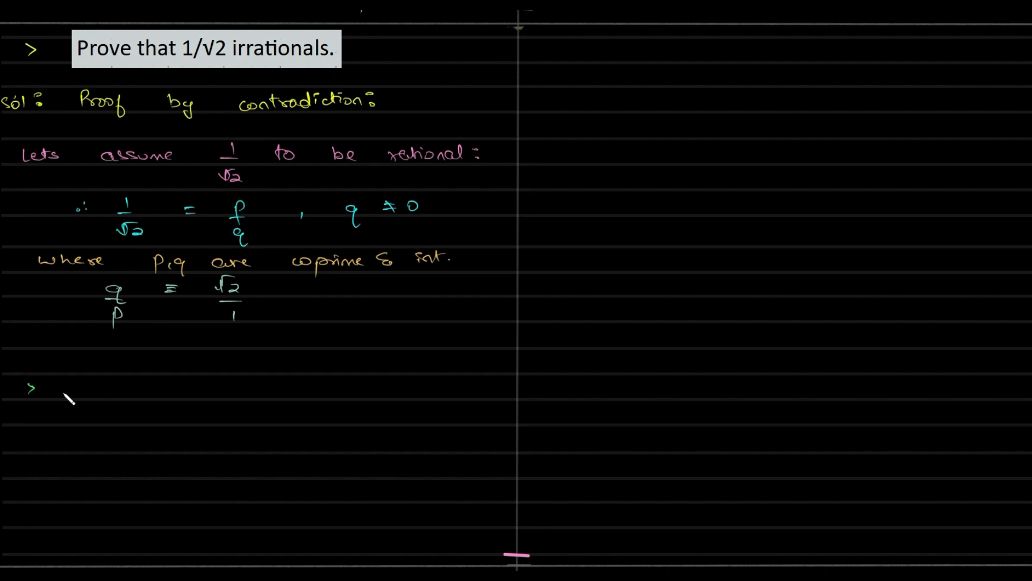
# - Write "As LHS is made up of integers its results in rational #, while RHS is irrational", then begin "=>"
pyautogui.write('As LH')
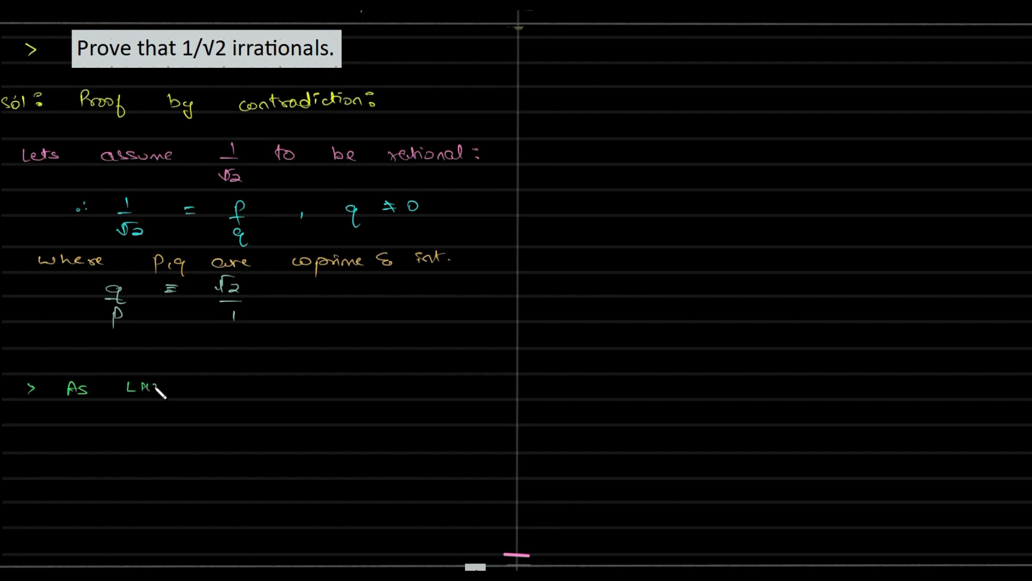
pyautogui.write('is made up of integers')
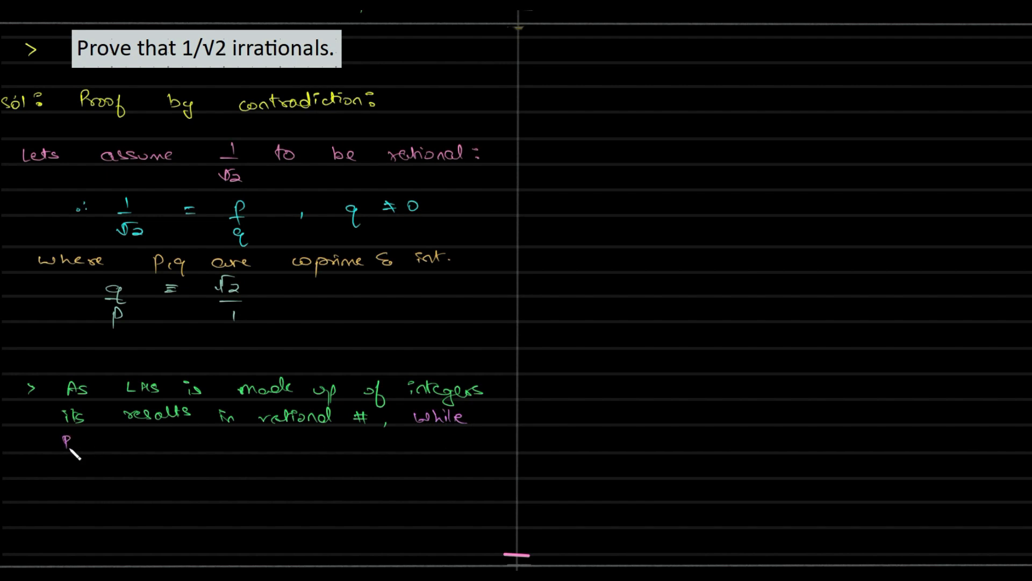
pyautogui.write('LHS')
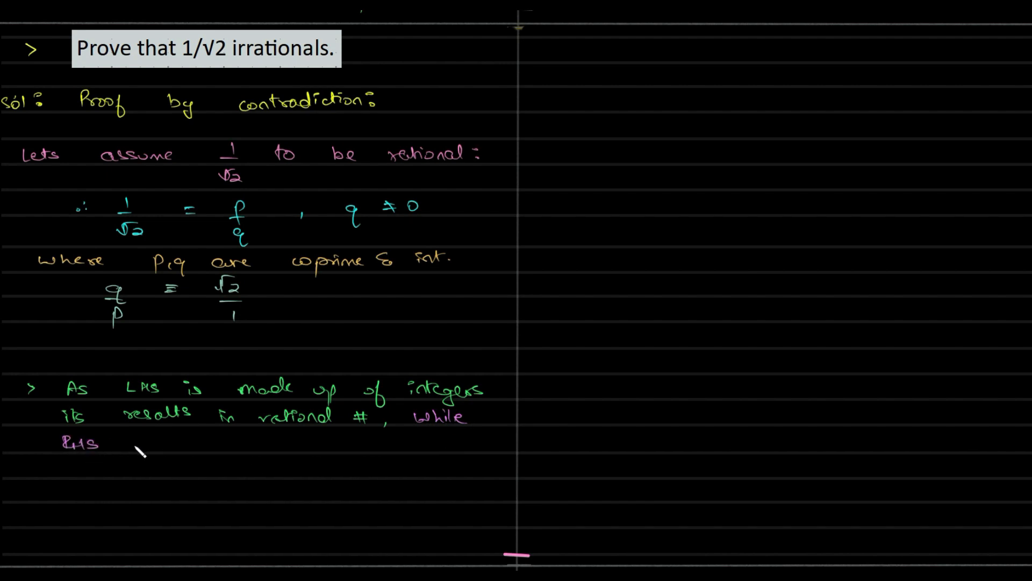
pyautogui.write('is i')
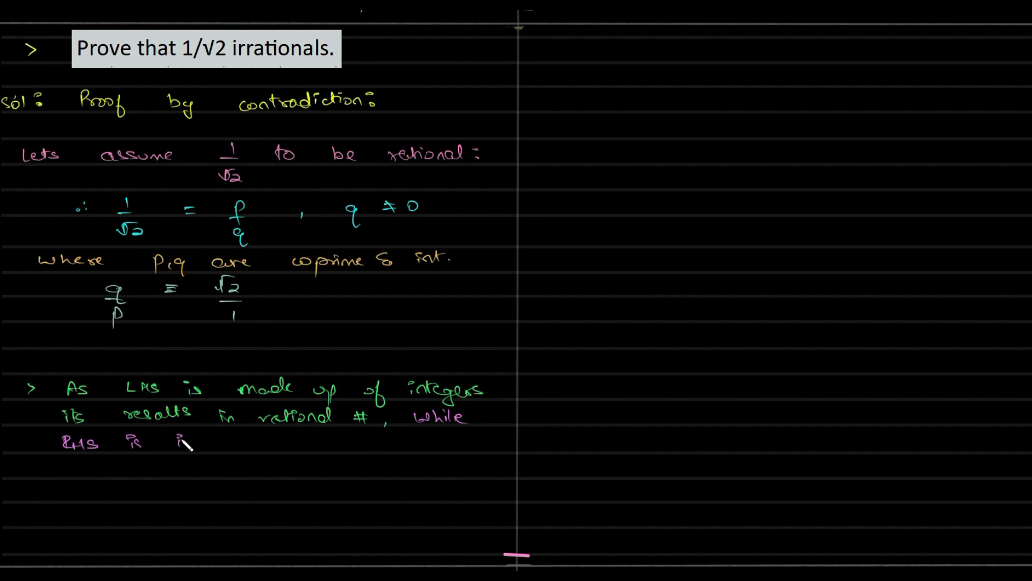
pyautogui.write('irrational')
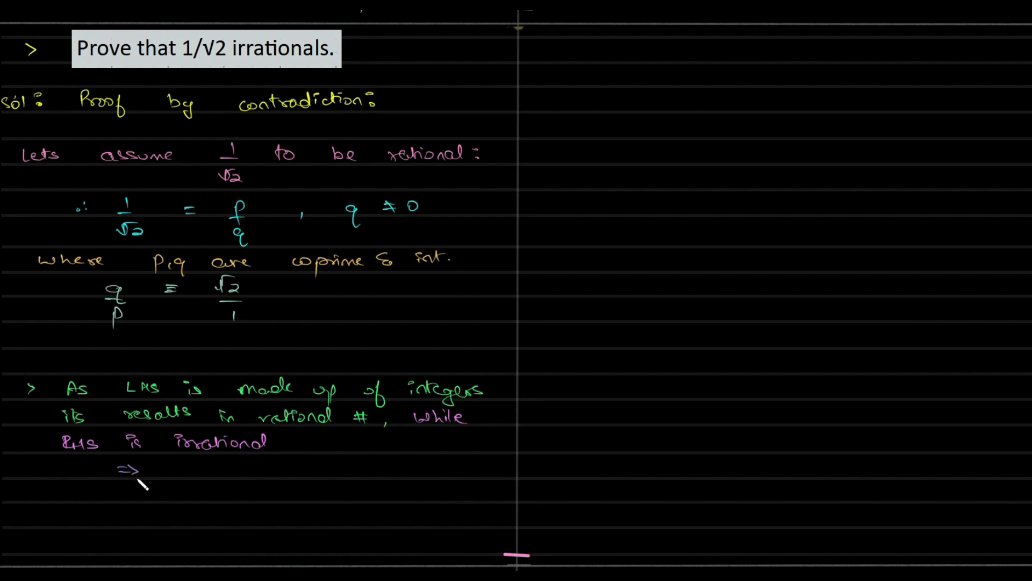
pyautogui.write('Fal')
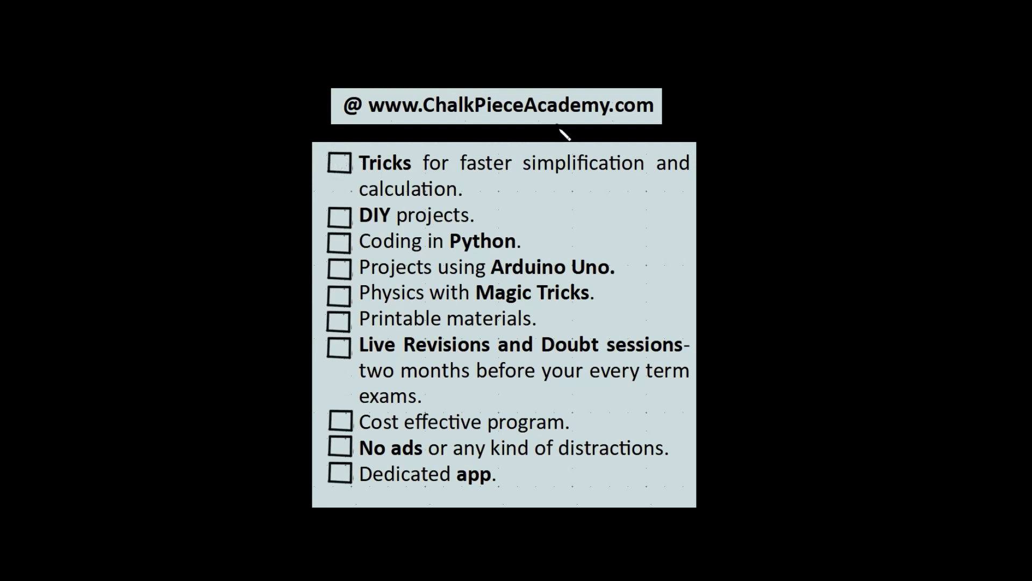
pyautogui.moveTo(359, 177)
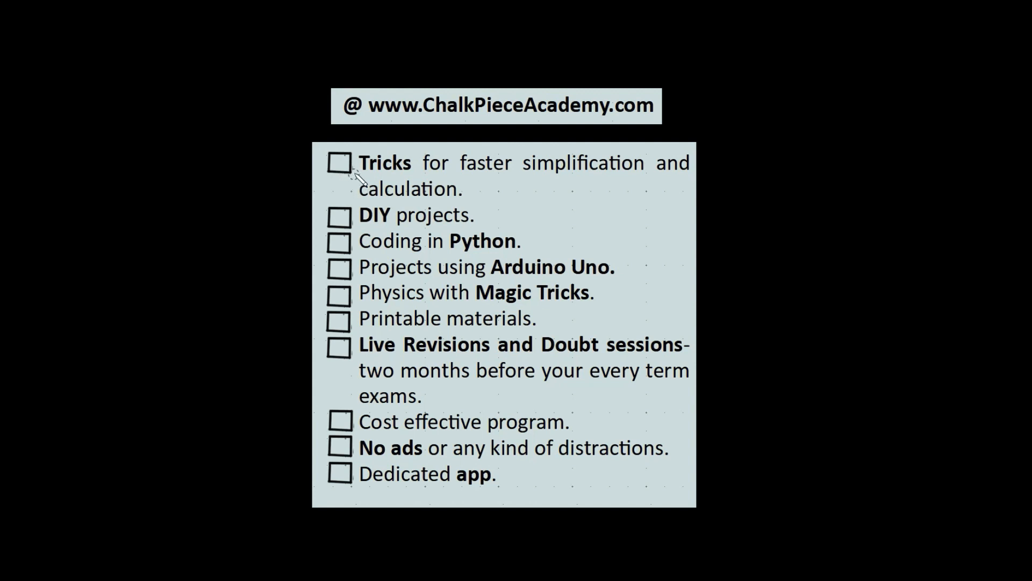
# - Tick the Tricks, DIY projects and Coding in Python checkboxes in yellow
pyautogui.click(341, 162)
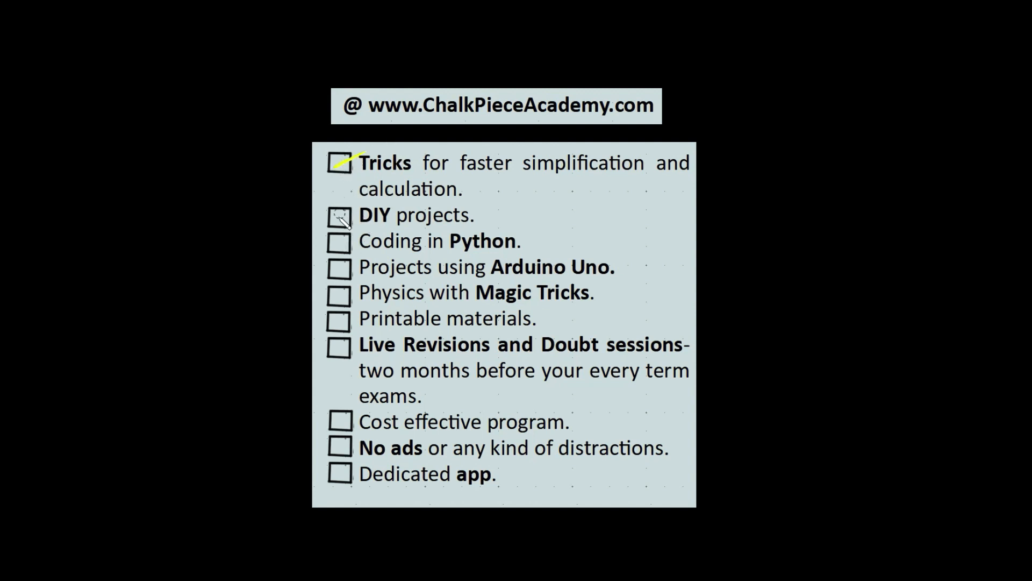
pyautogui.moveTo(348, 320)
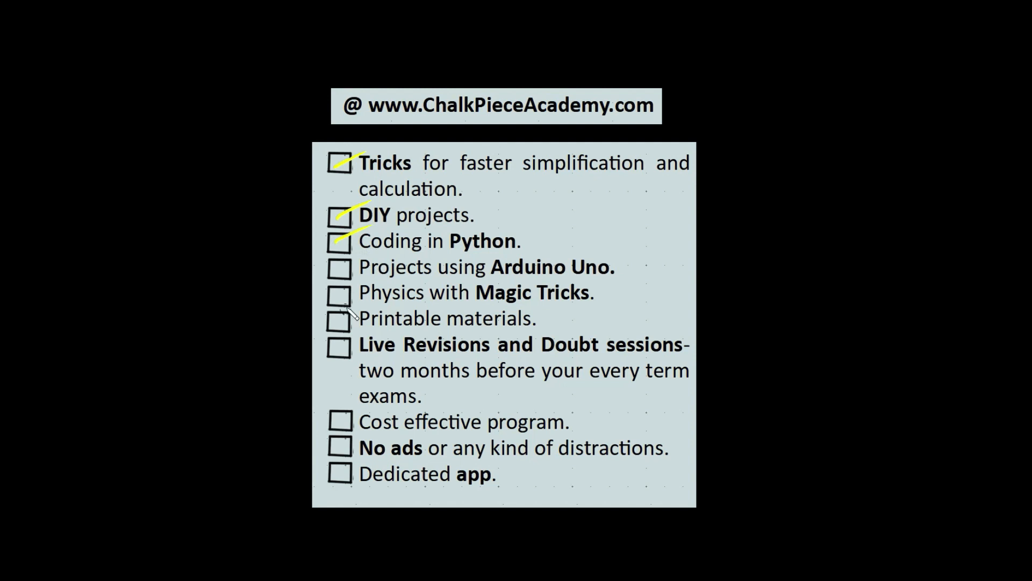